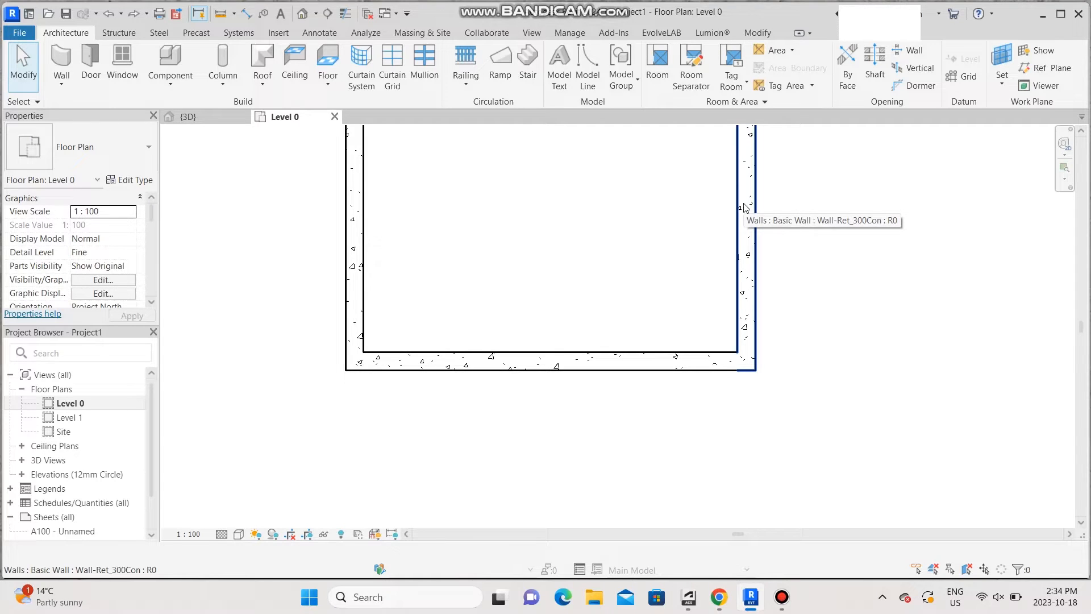
mouse_move(902, 217)
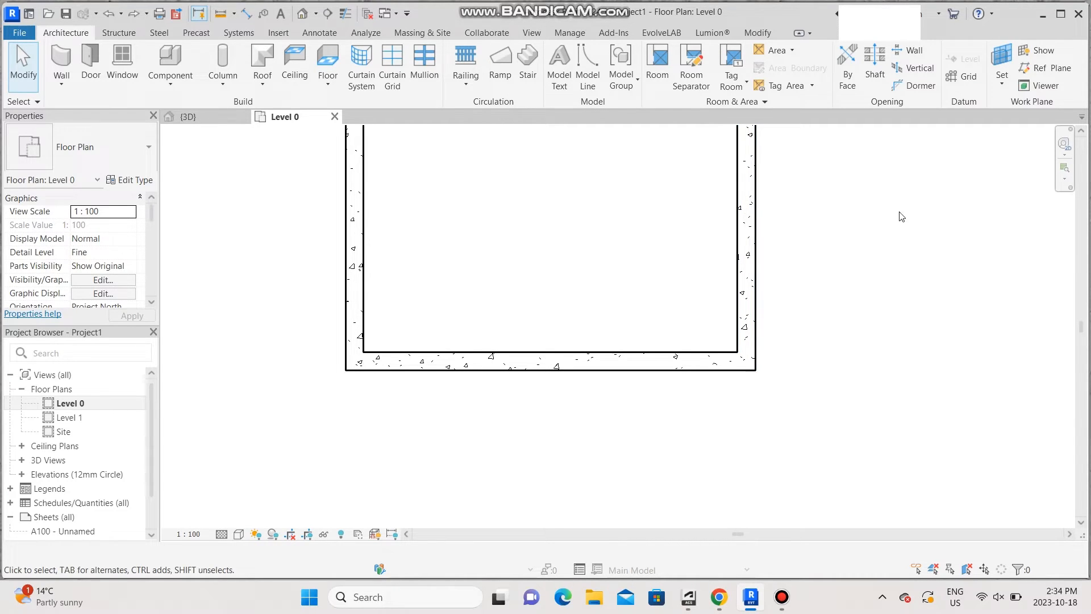
mouse_move(821, 183)
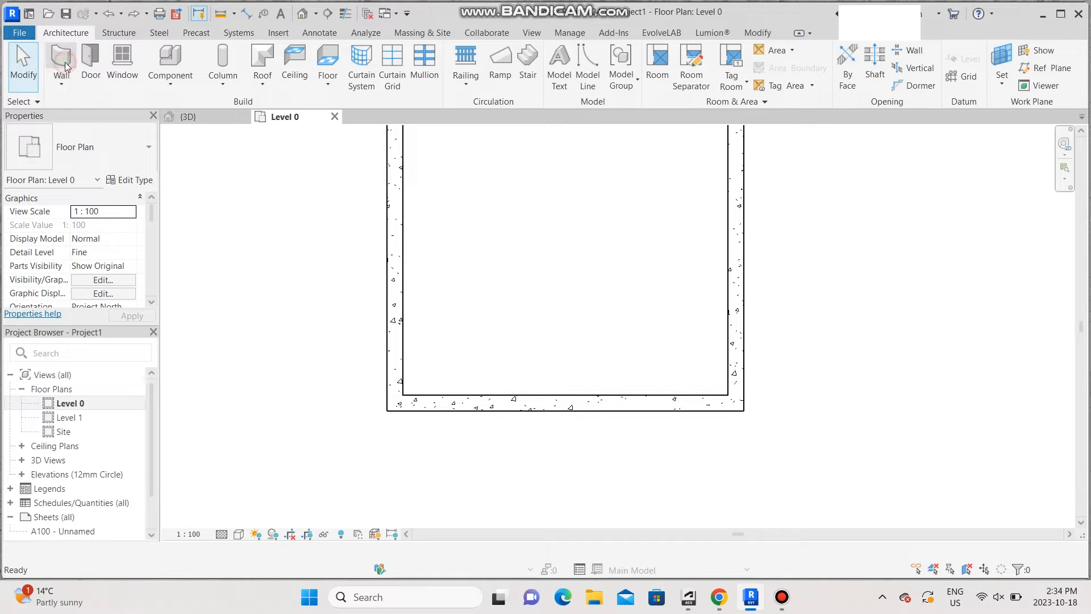
Start a Curtain_Wall-Exterior_Glazing wall with 2000 unconnected height and 500 base offset.
click(60, 62)
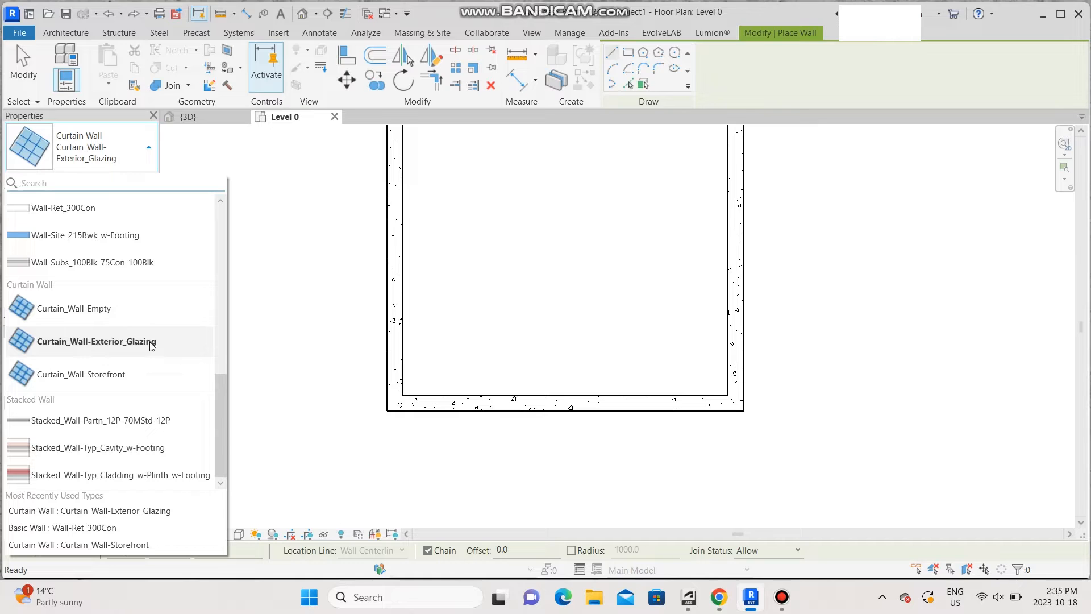
click(96, 341)
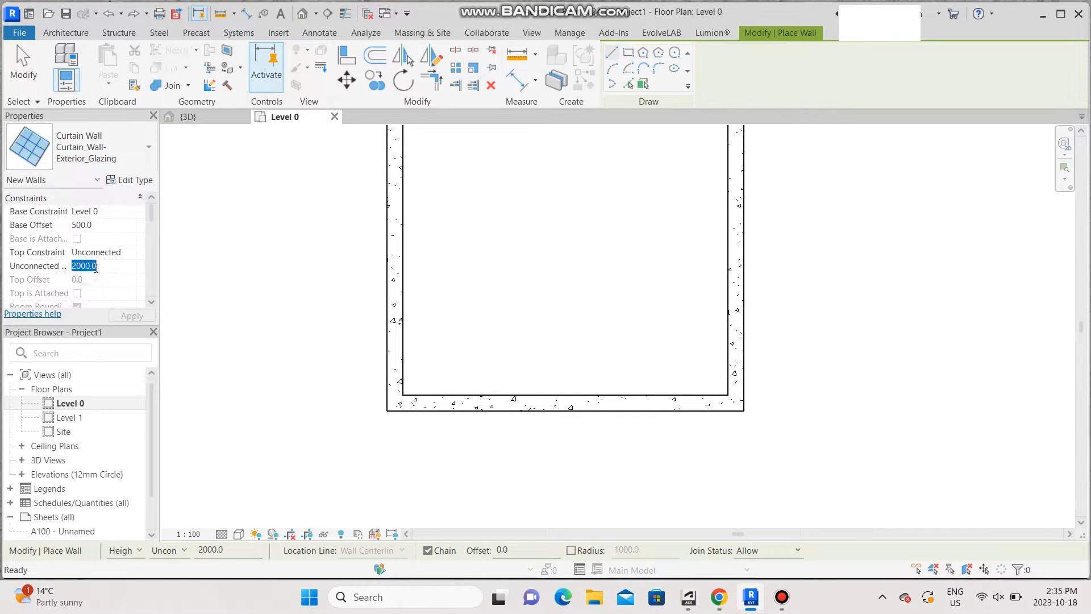
click(107, 266)
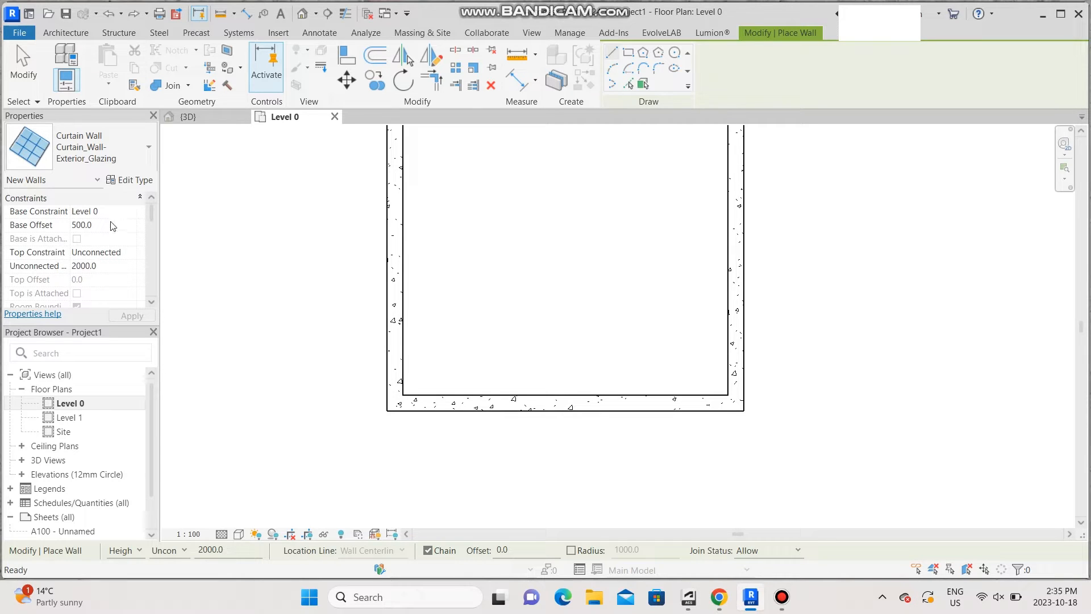
click(81, 225)
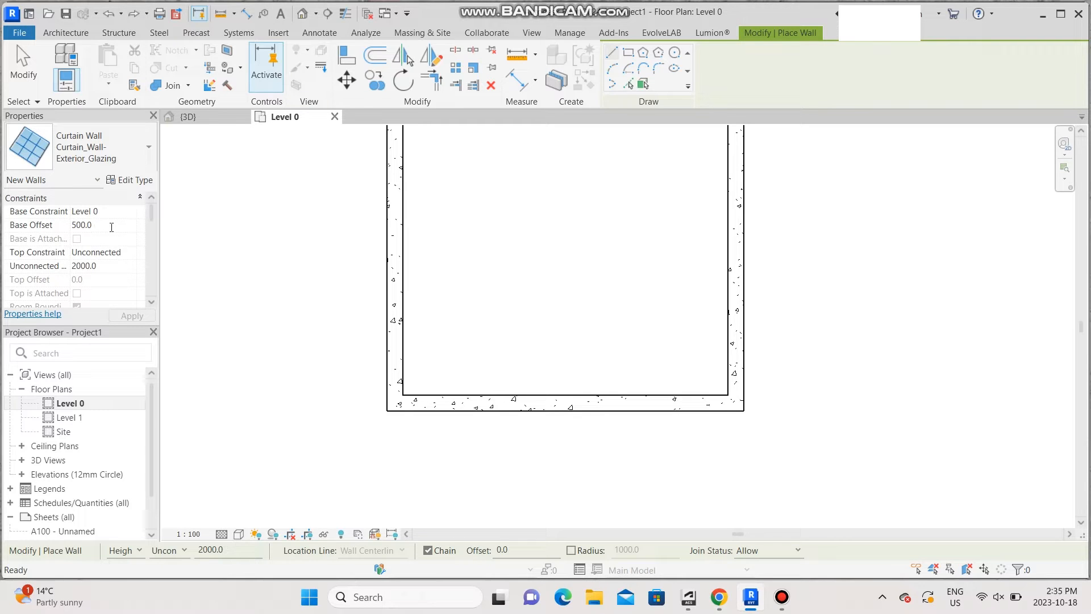
mouse_move(131, 180)
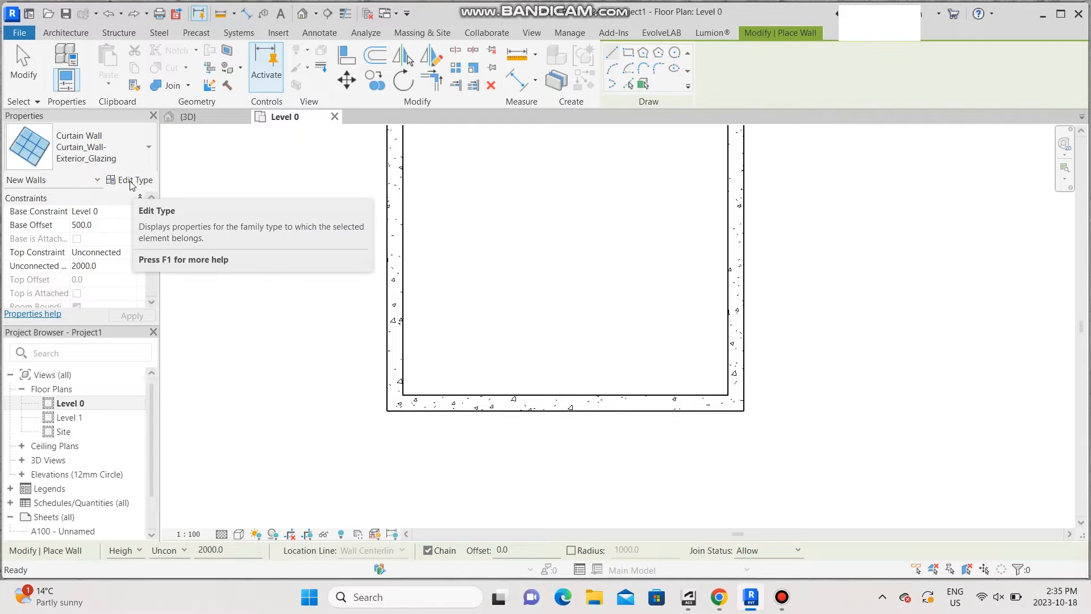
Turn on Automatically Embed in the exterior glazing curtain wall type properties.
click(133, 180)
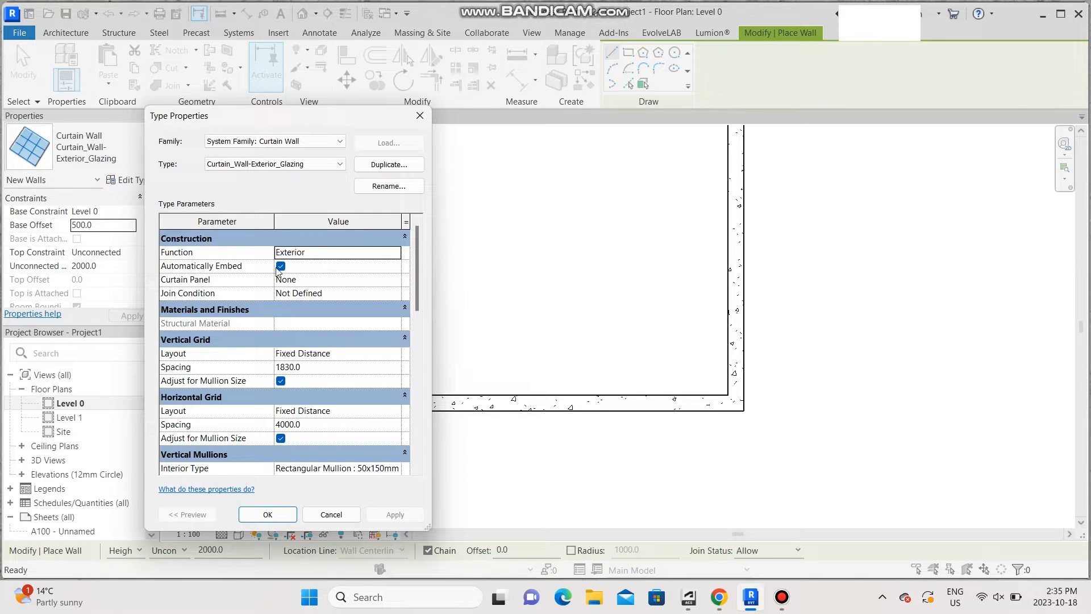
mouse_move(300, 500)
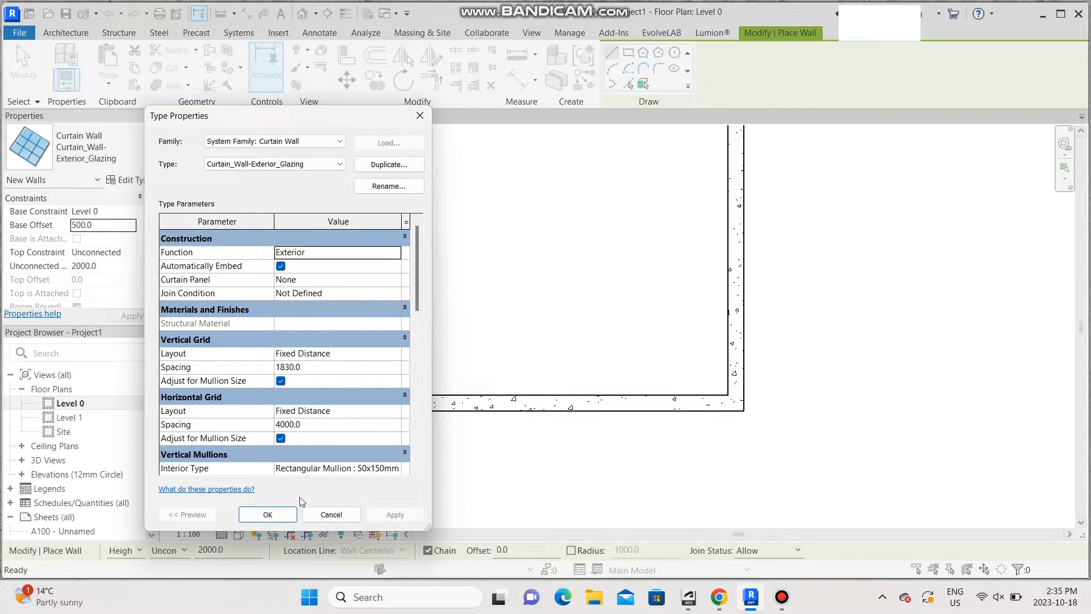
click(267, 514)
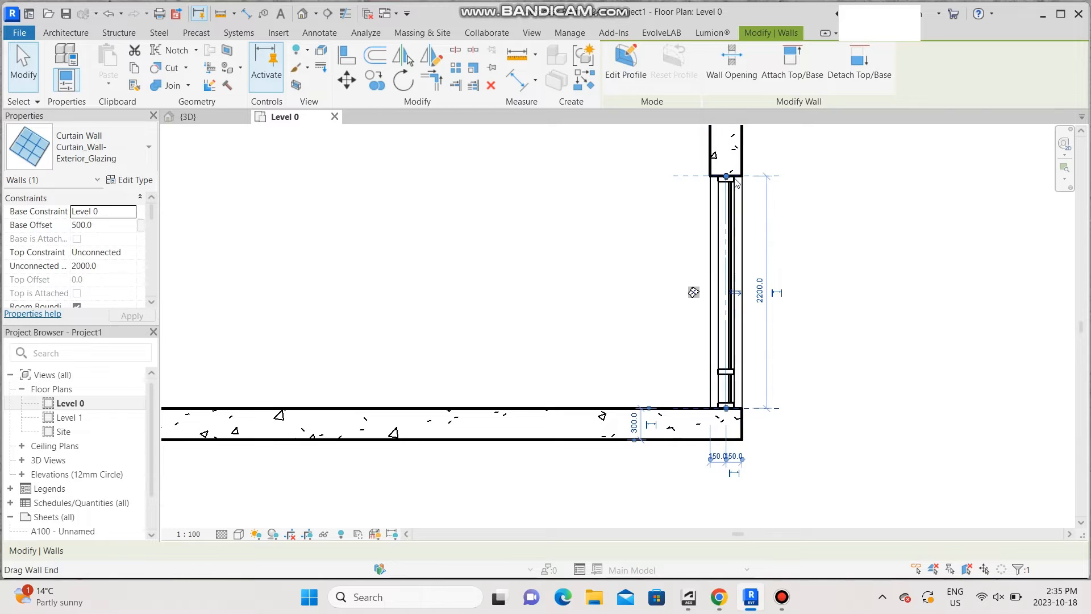
Shorten the curtain wall to 1600, draw a diagonal corner detail line, and open 3D.
drag(729, 177, 728, 199)
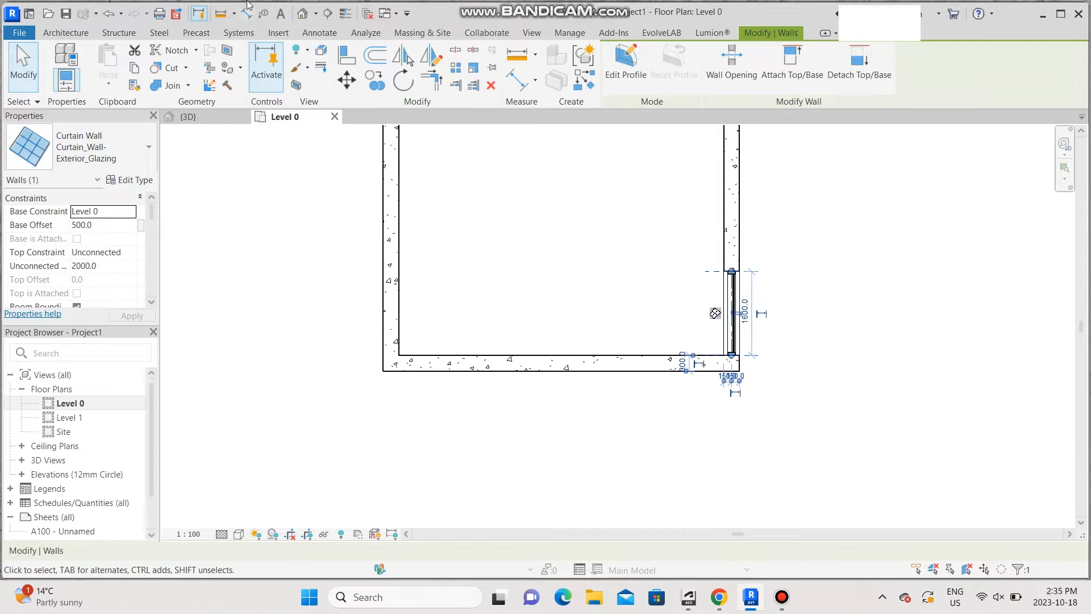
click(319, 33)
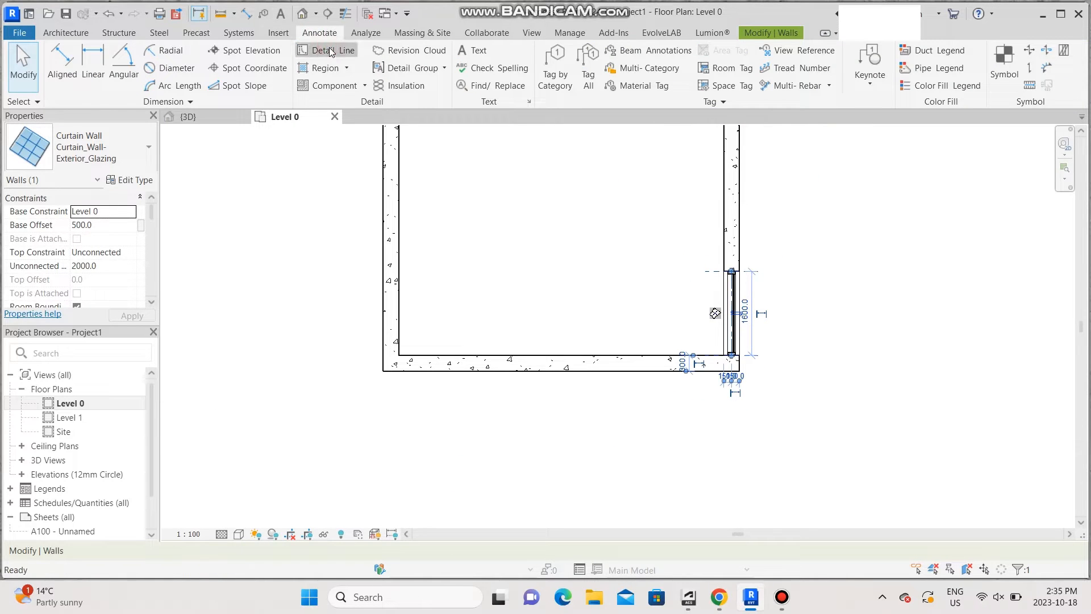
click(327, 50)
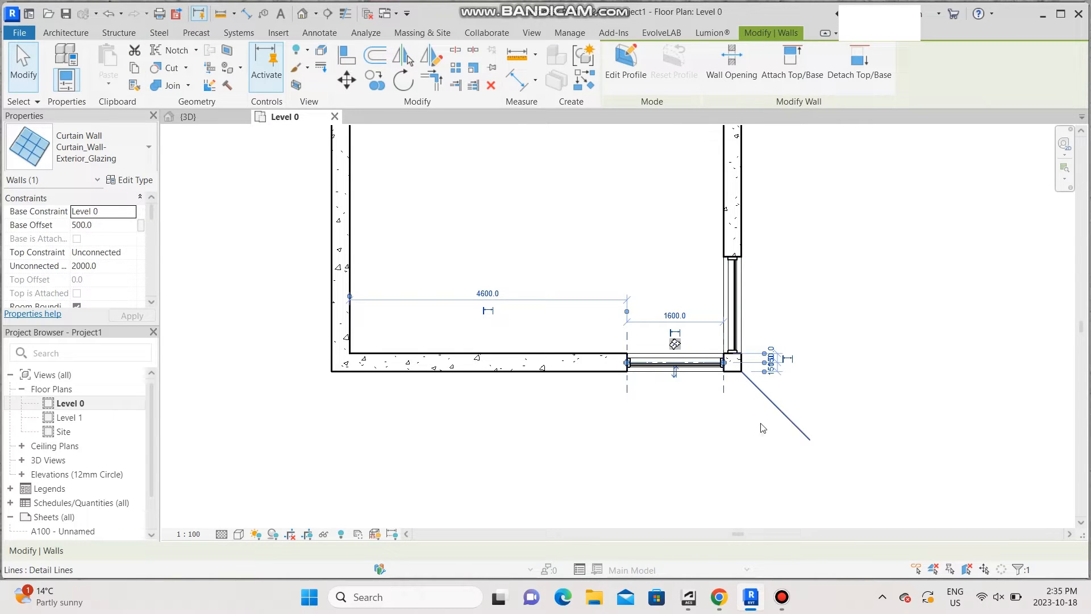
click(319, 32)
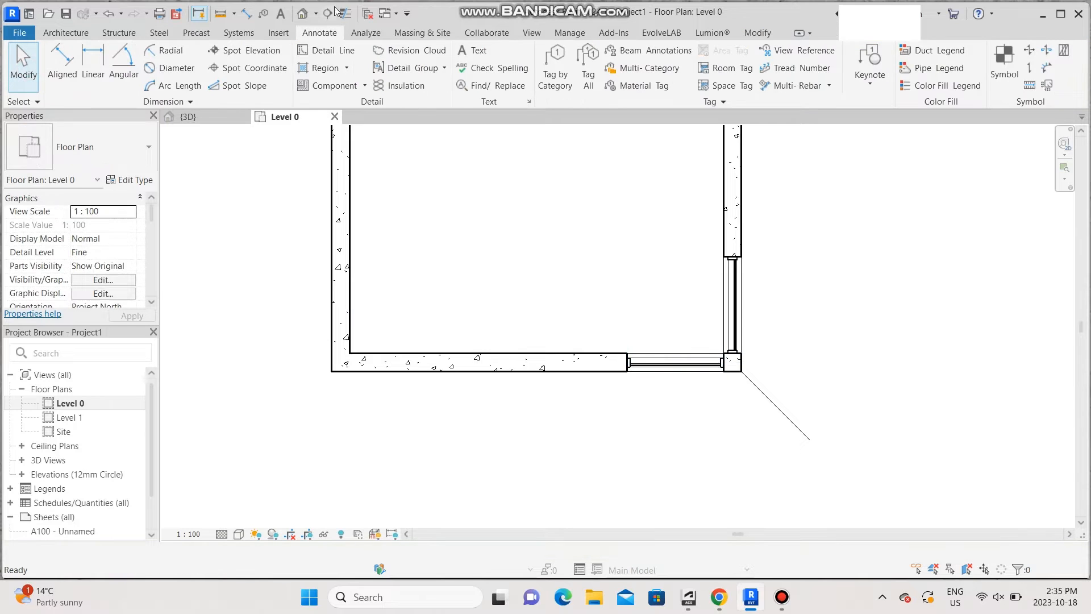
click(188, 116)
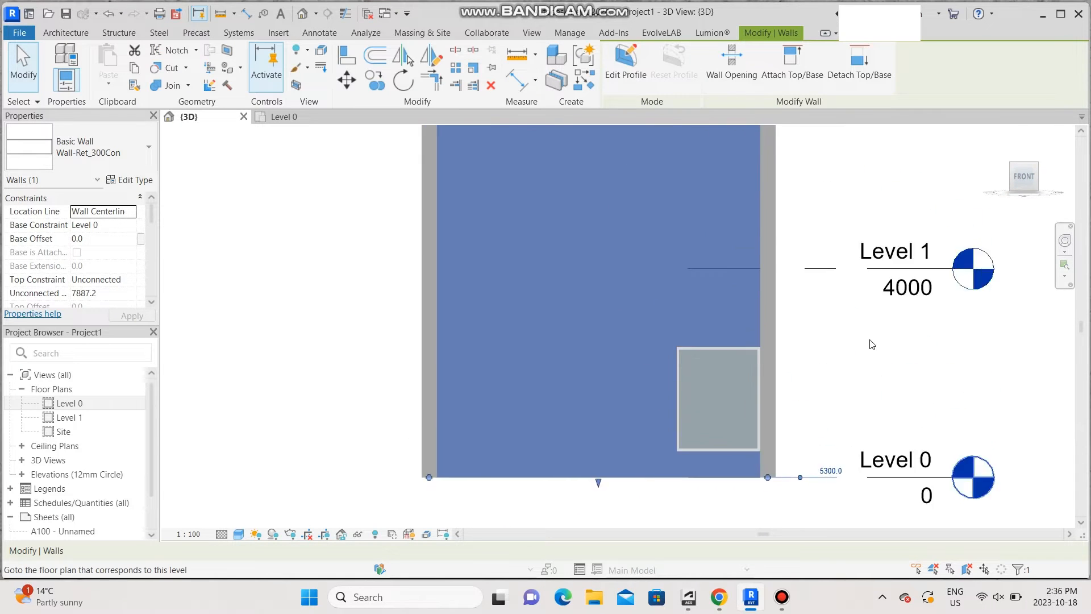
Edit the concrete wall profile, sketching around the corner opening and splitting the boundary line.
click(625, 57)
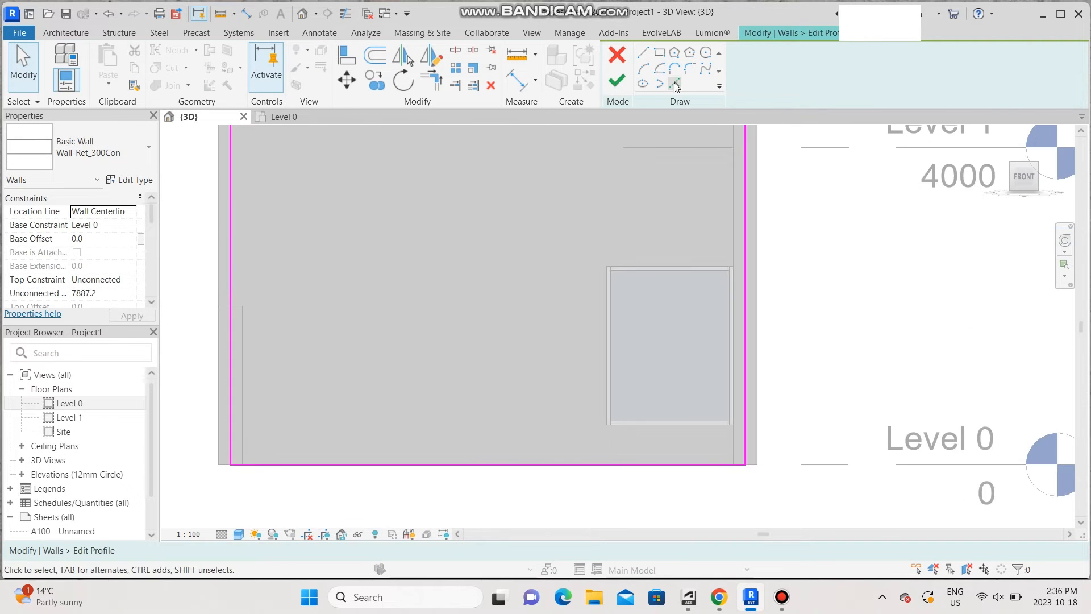
click(675, 84)
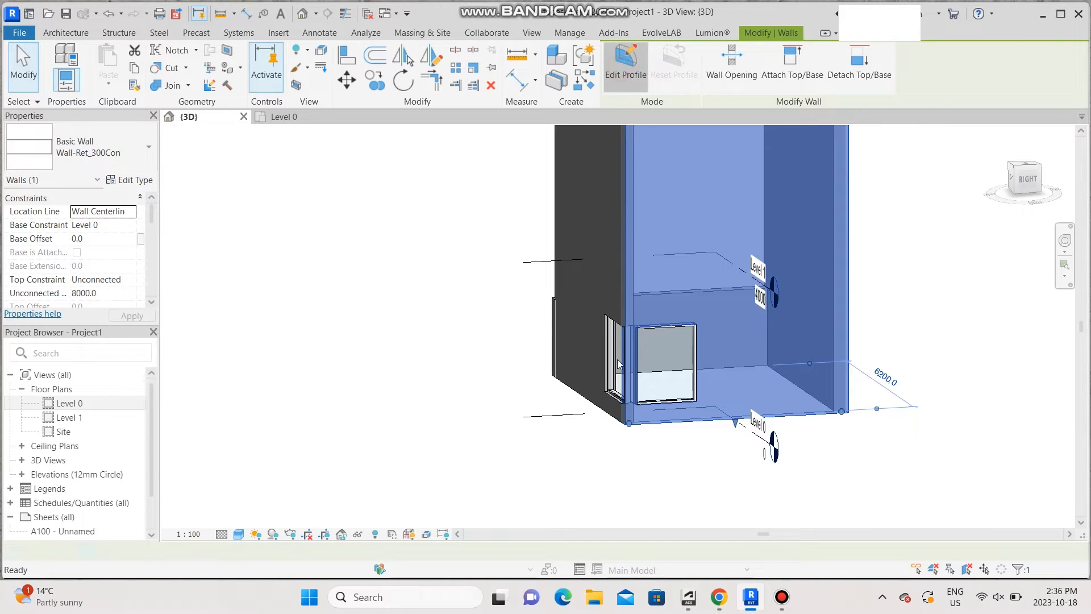
click(626, 62)
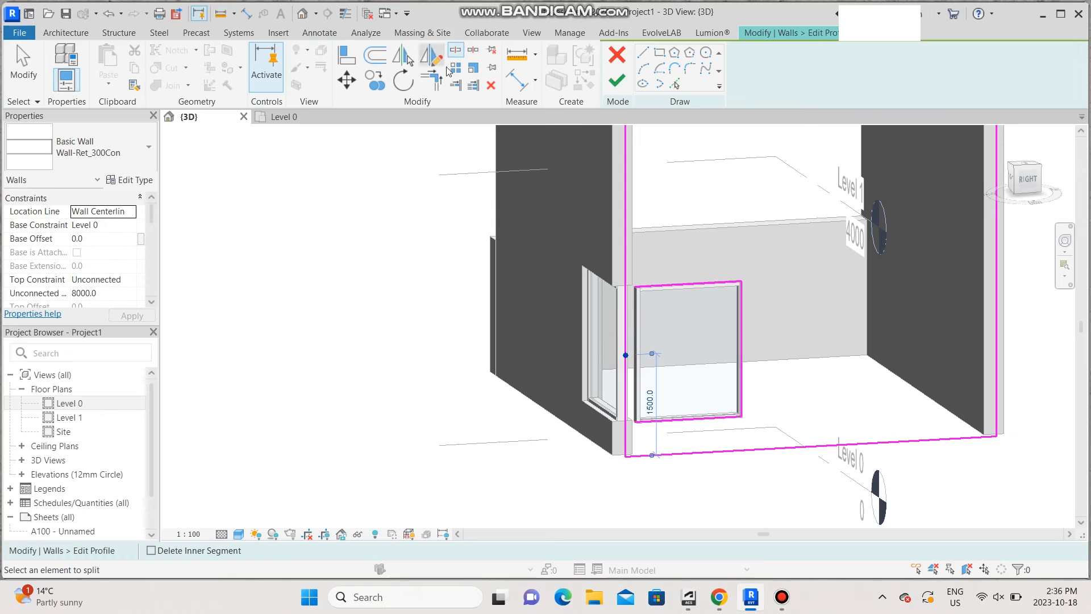
click(676, 280)
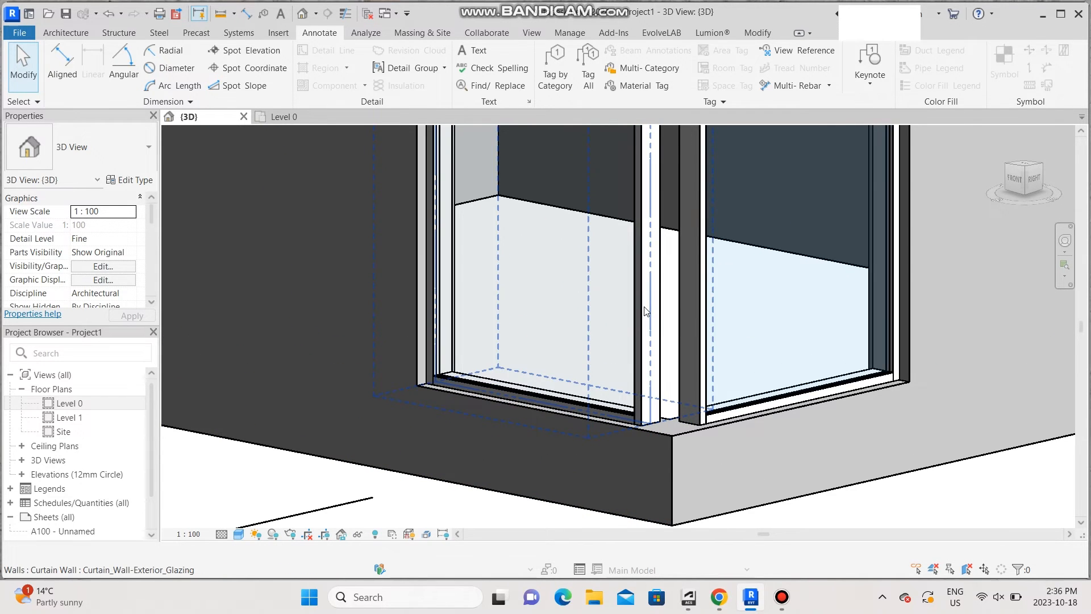
mouse_move(645, 311)
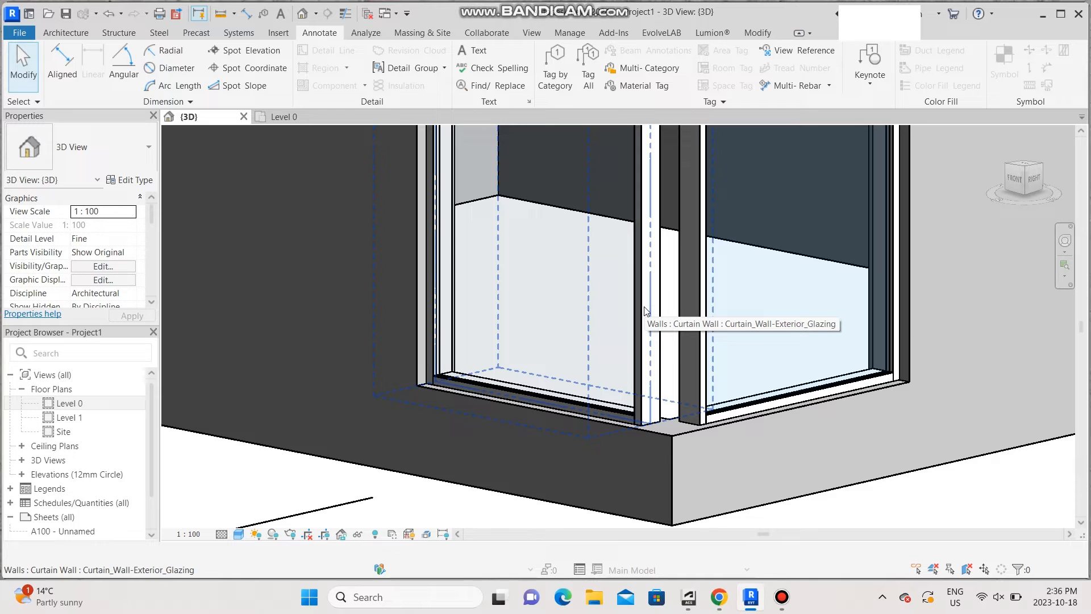
mouse_move(645, 311)
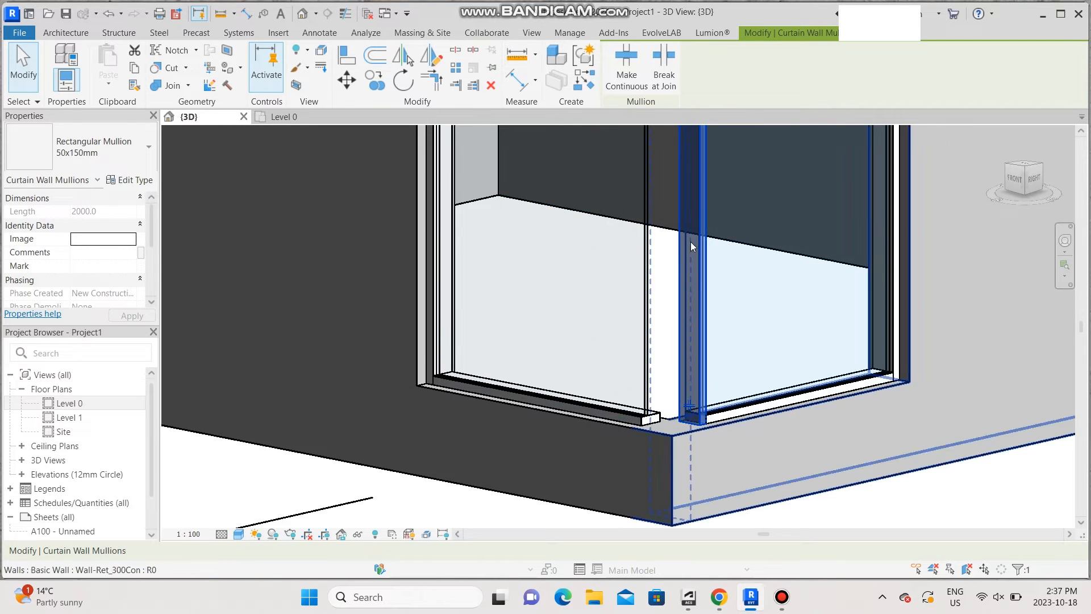
Delete the vertical corner mullion through its right-click context menu.
right_click(692, 246)
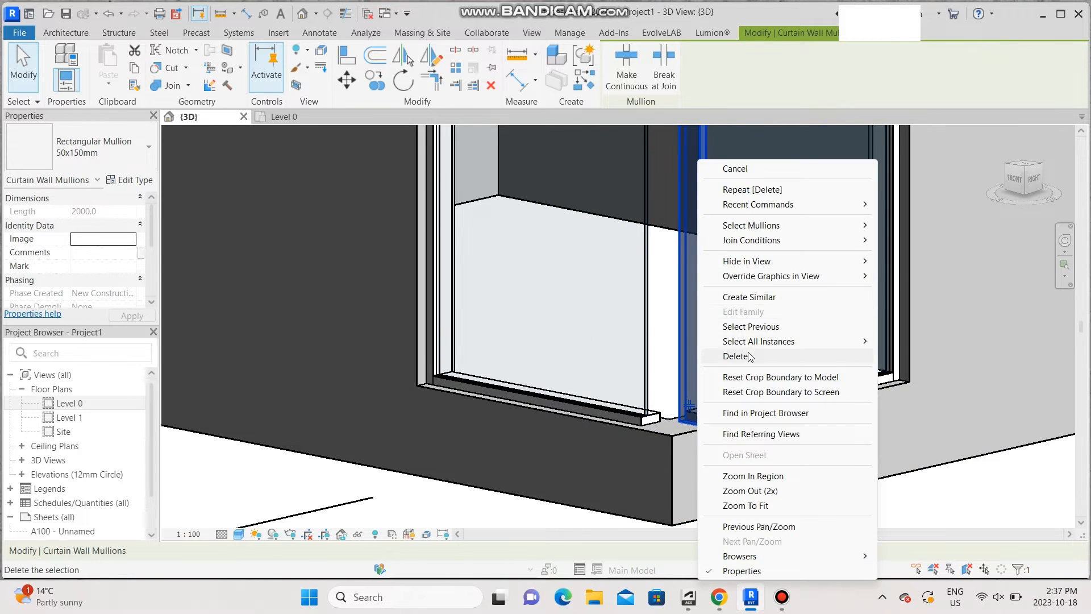
click(735, 357)
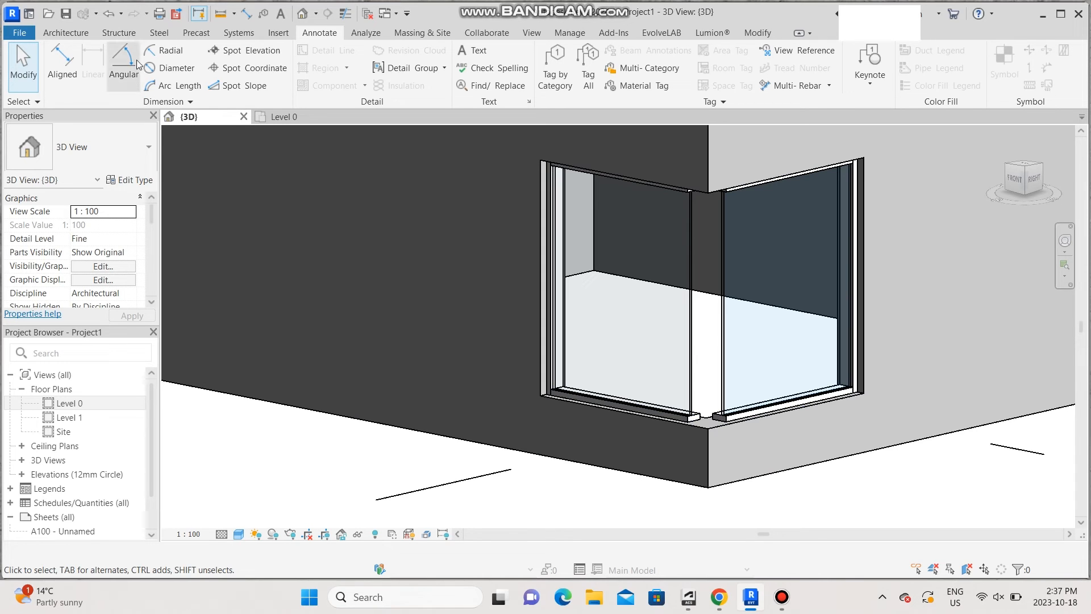
Duplicate the basic wall type as 'window glass 20 mm'.
click(66, 32)
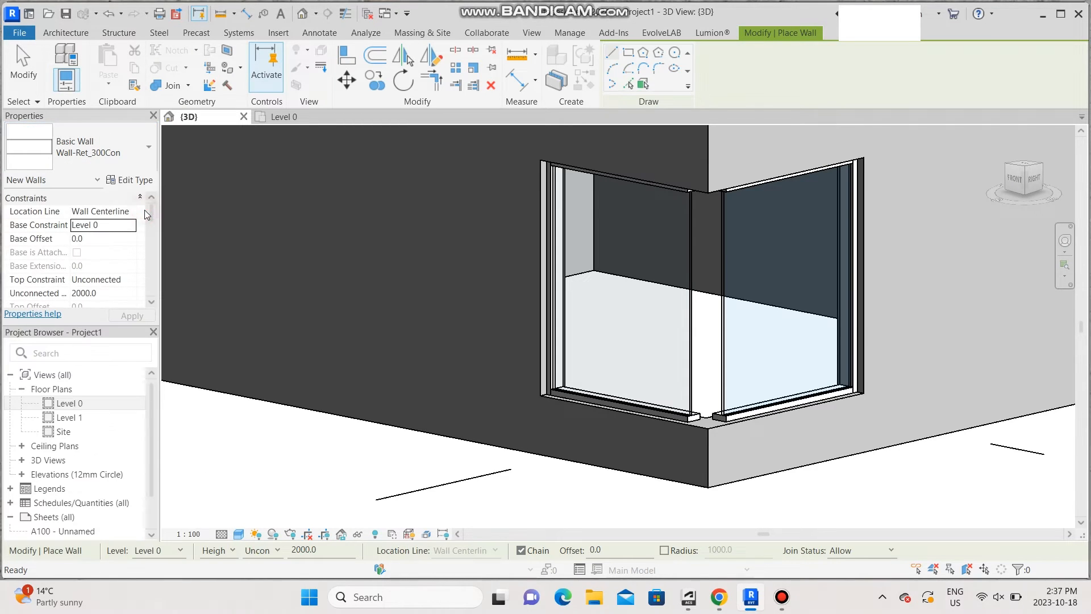
click(130, 179)
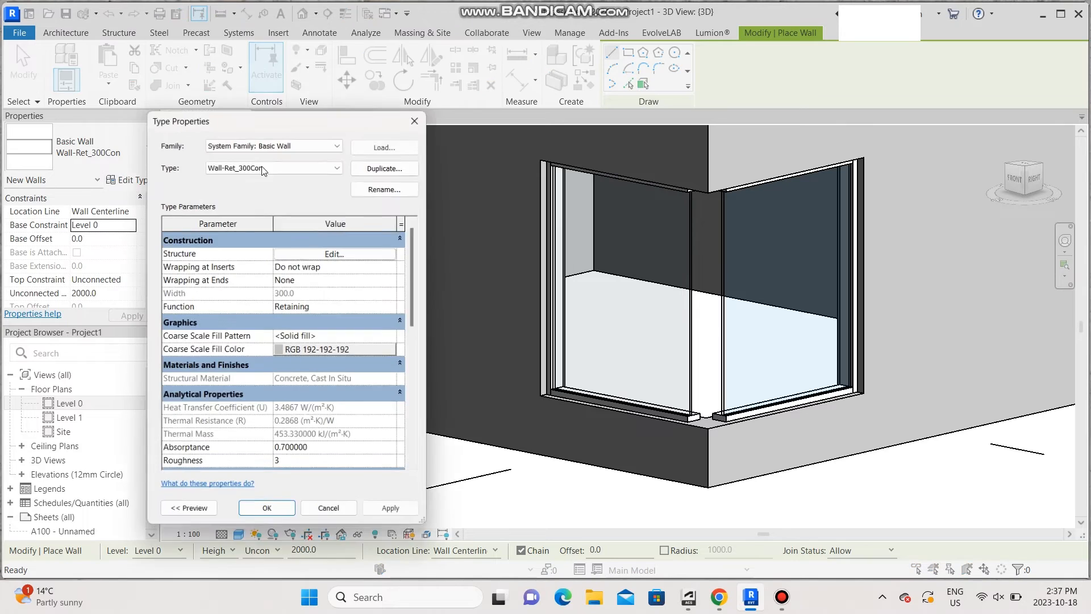
click(384, 168)
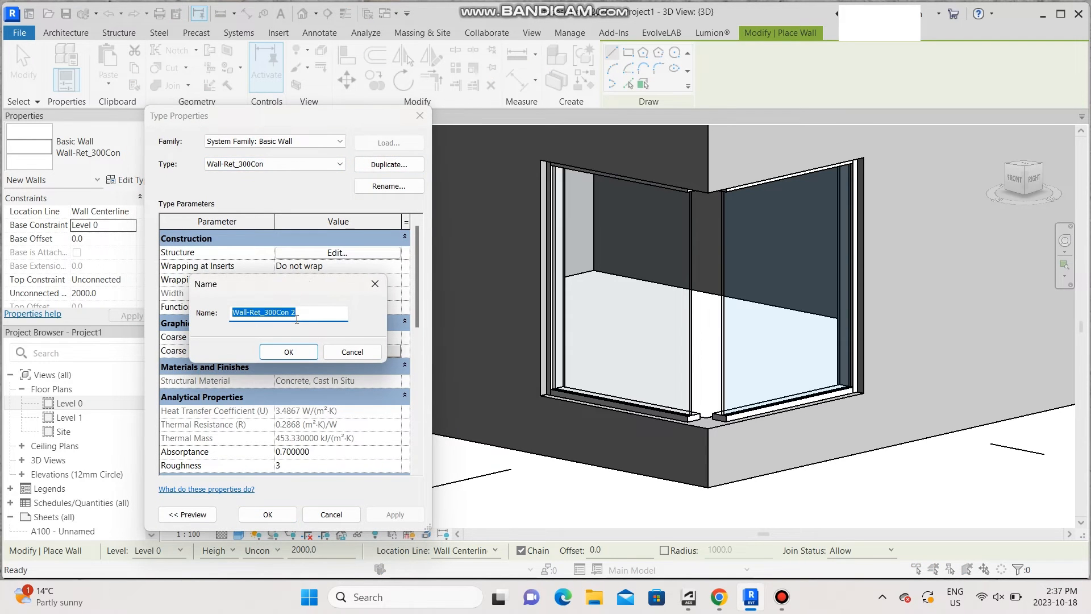
text(window glass 20 mm)
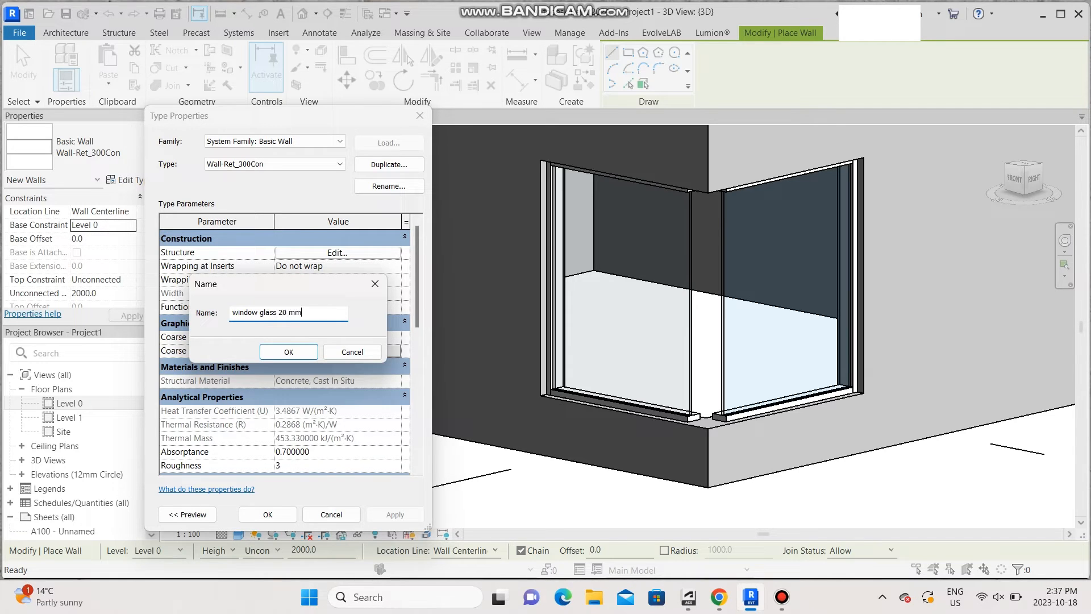
click(288, 351)
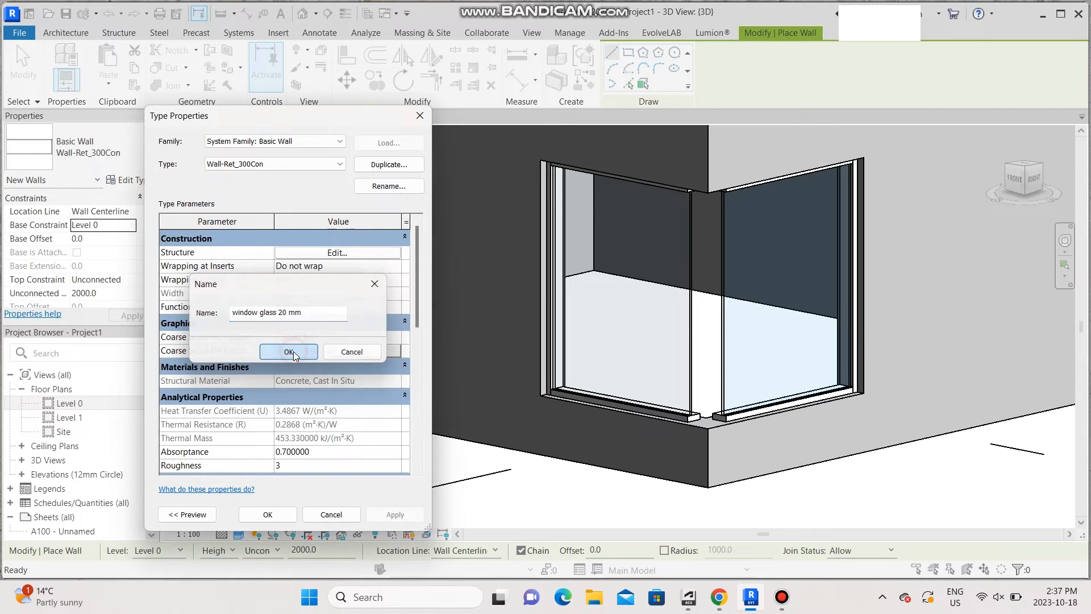
Set the wall type's structural layer thickness to 20.
click(288, 351)
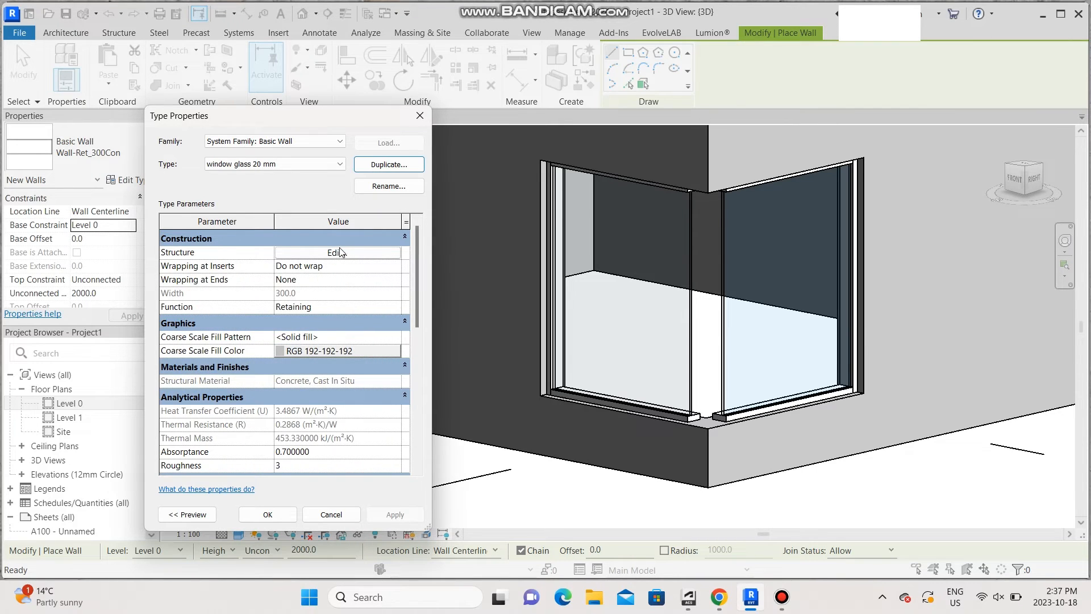
click(337, 253)
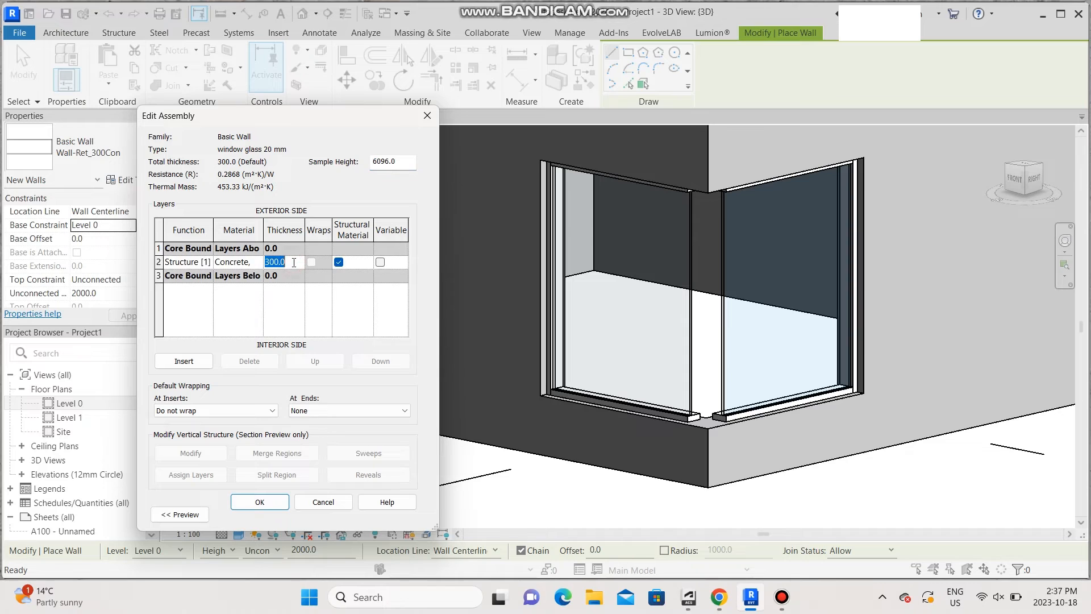
text(20)
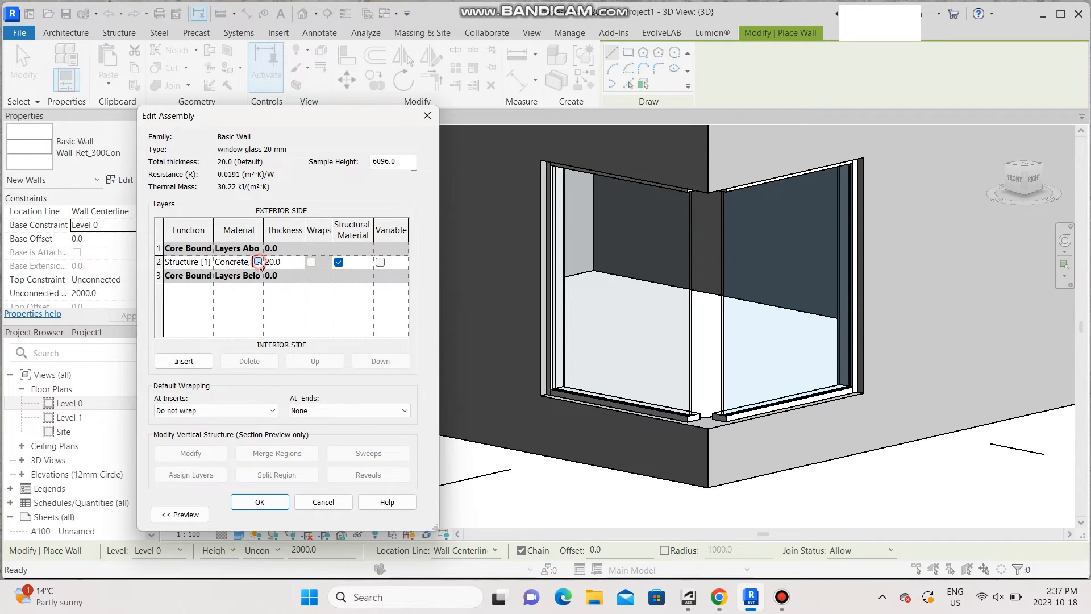
Search 'glass' in the Material Browser and assign Glass to the structural layer.
click(258, 261)
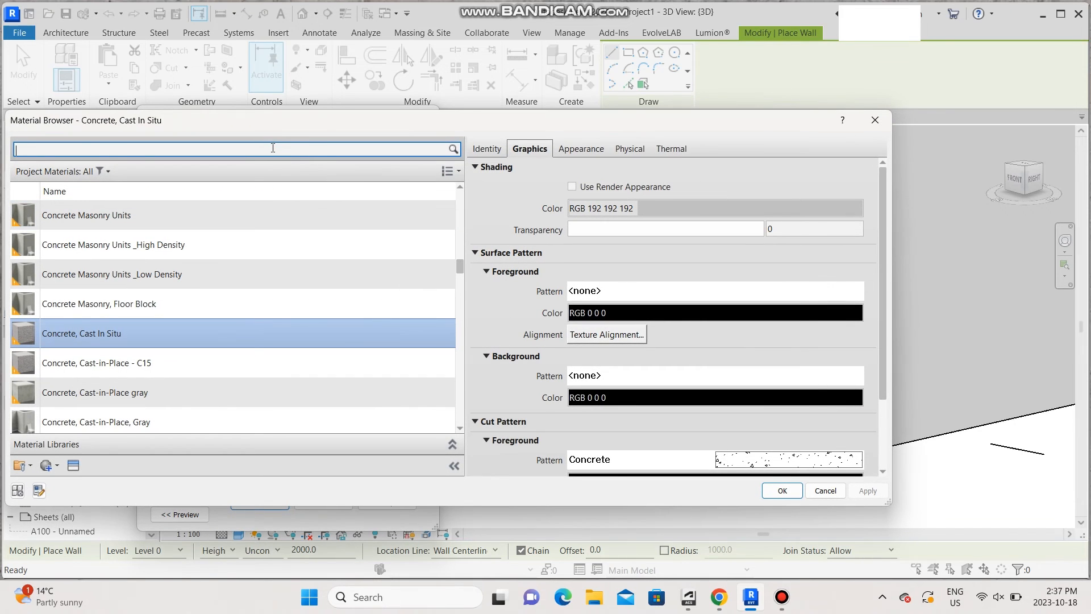
text(glass)
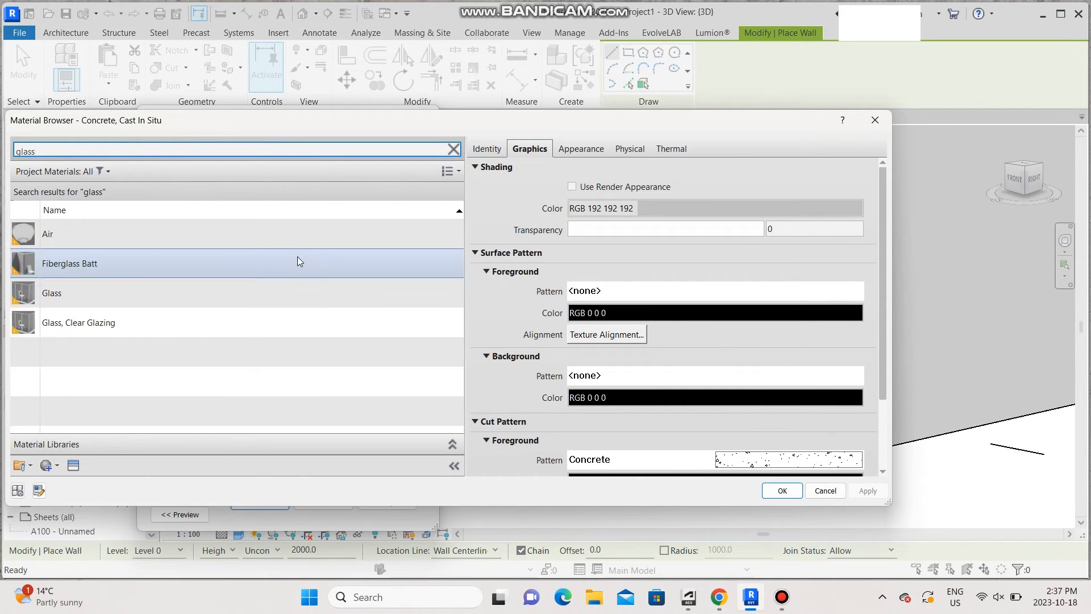
click(52, 293)
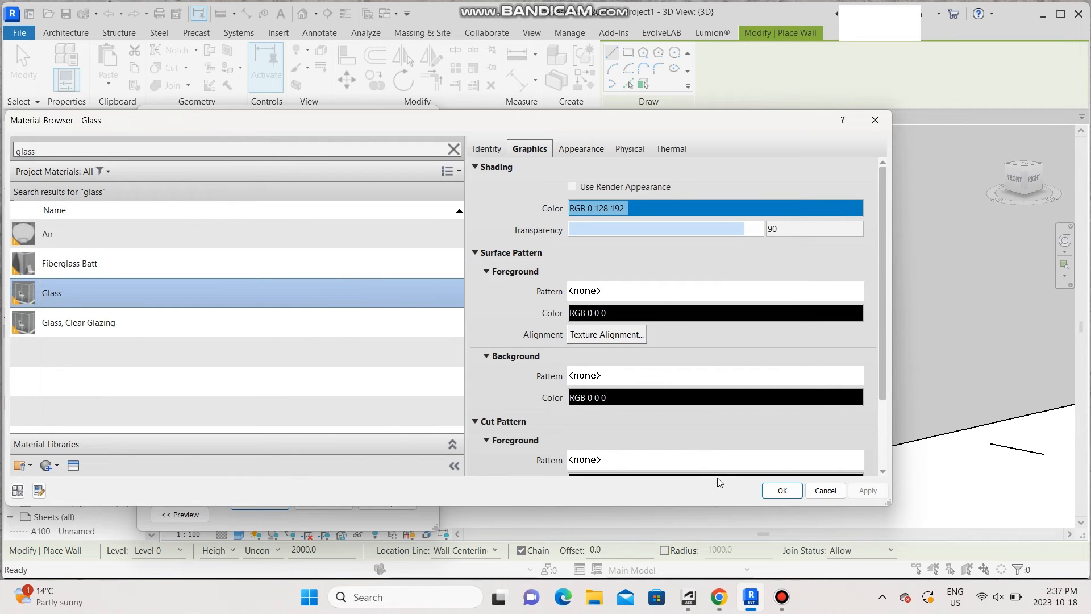
click(782, 490)
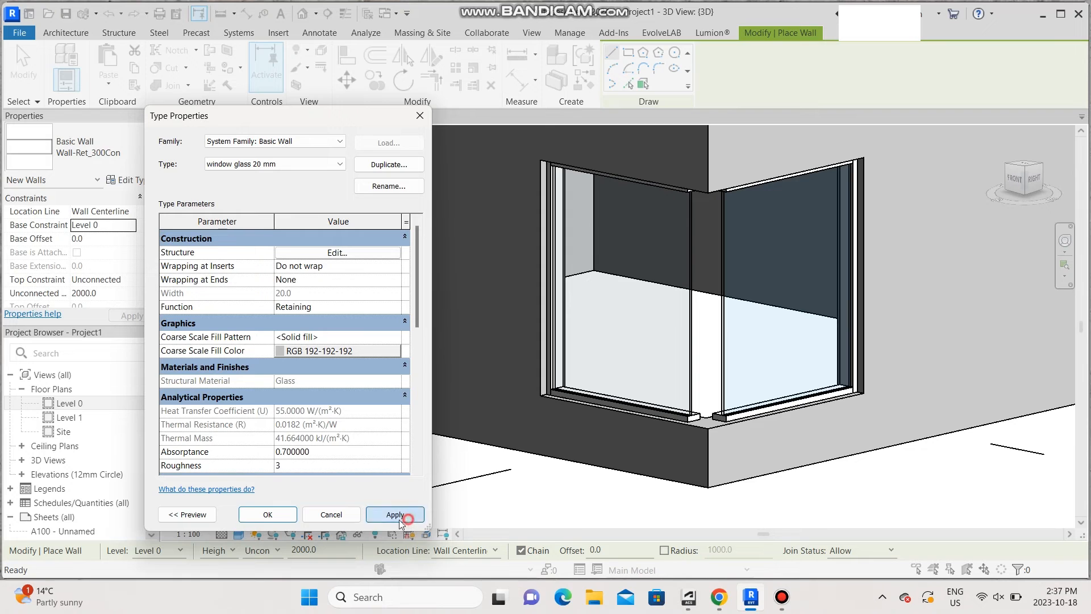
Apply the type settings and switch both corner panels to Basic Wall: window glass 20 mm.
click(395, 515)
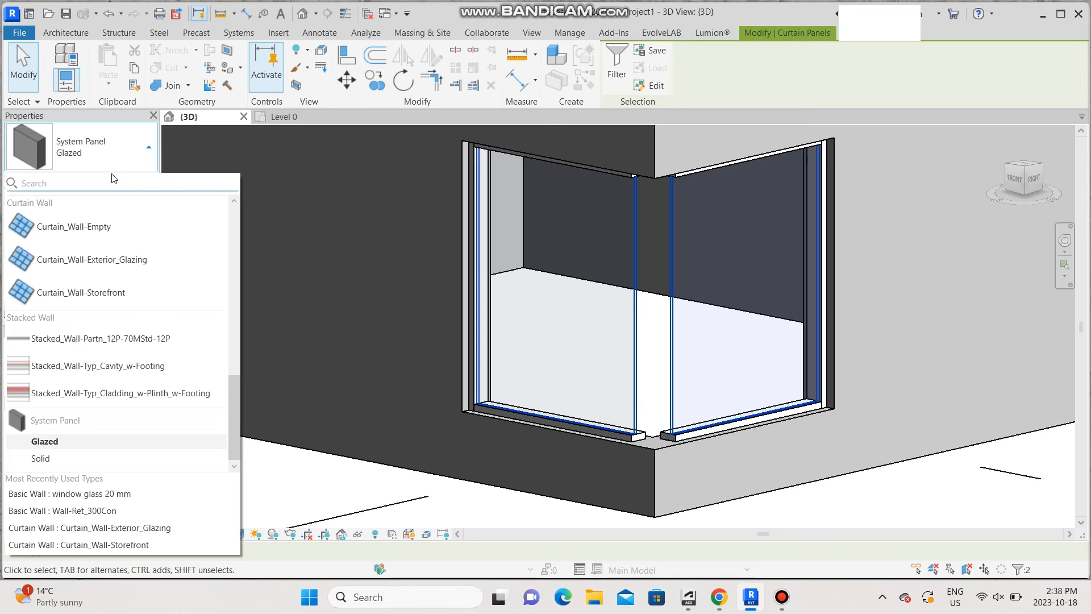
text(window)
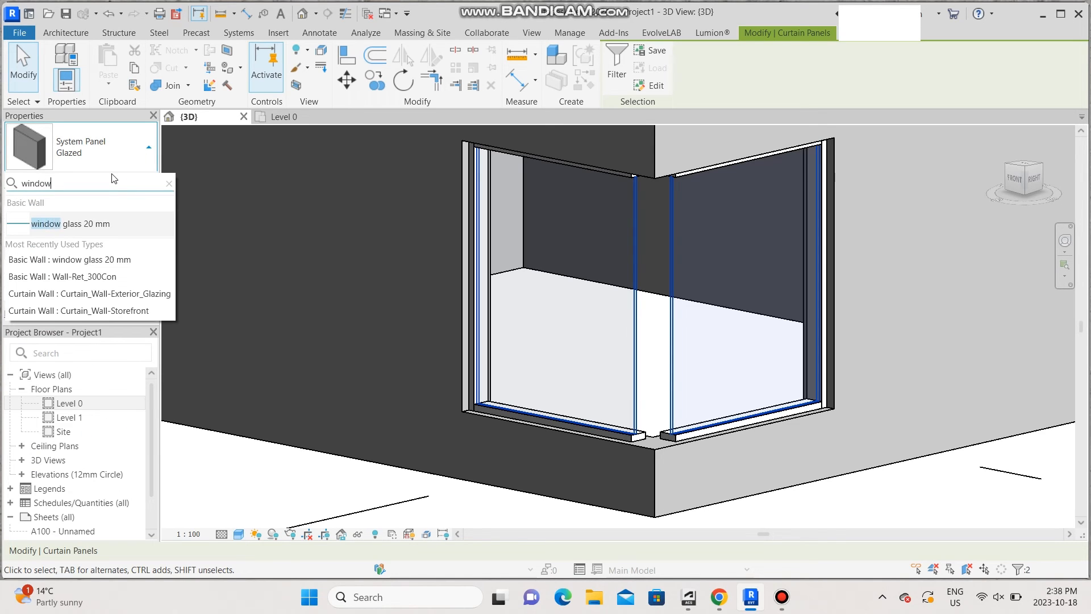
click(100, 230)
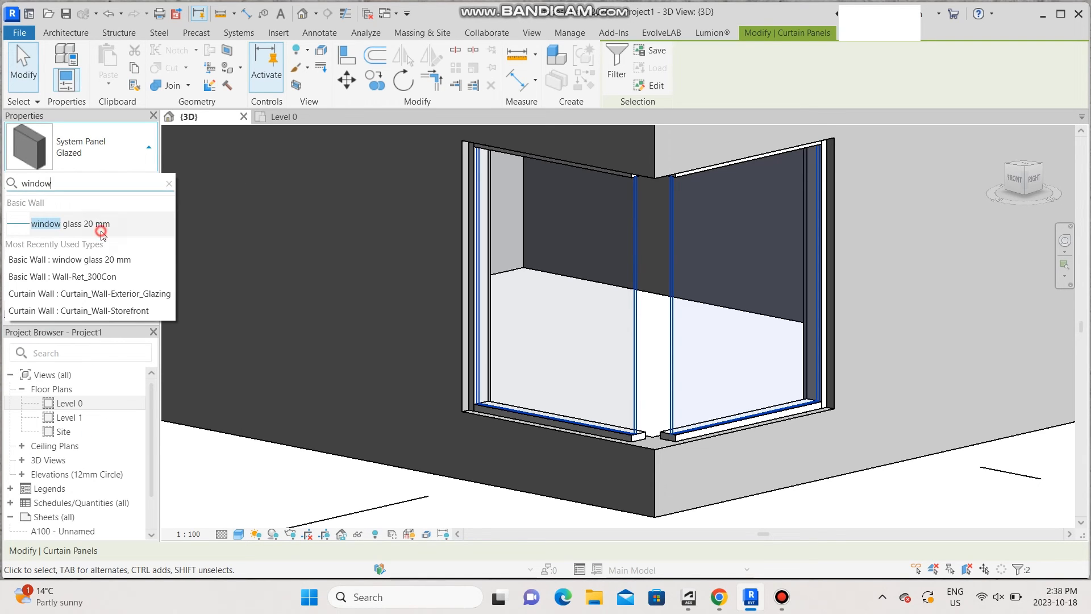
click(101, 224)
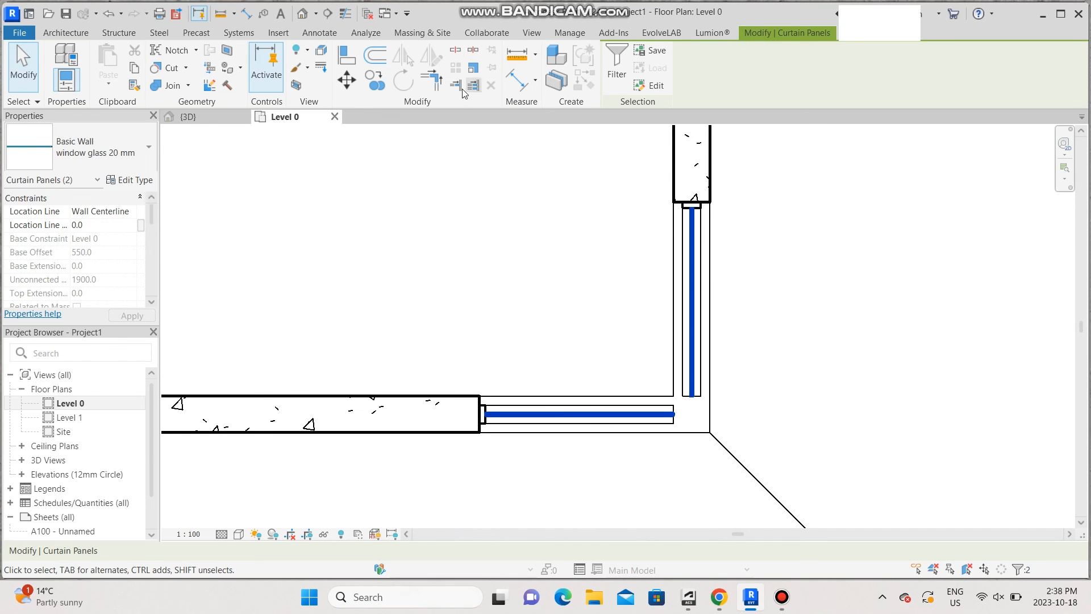
mouse_move(431, 73)
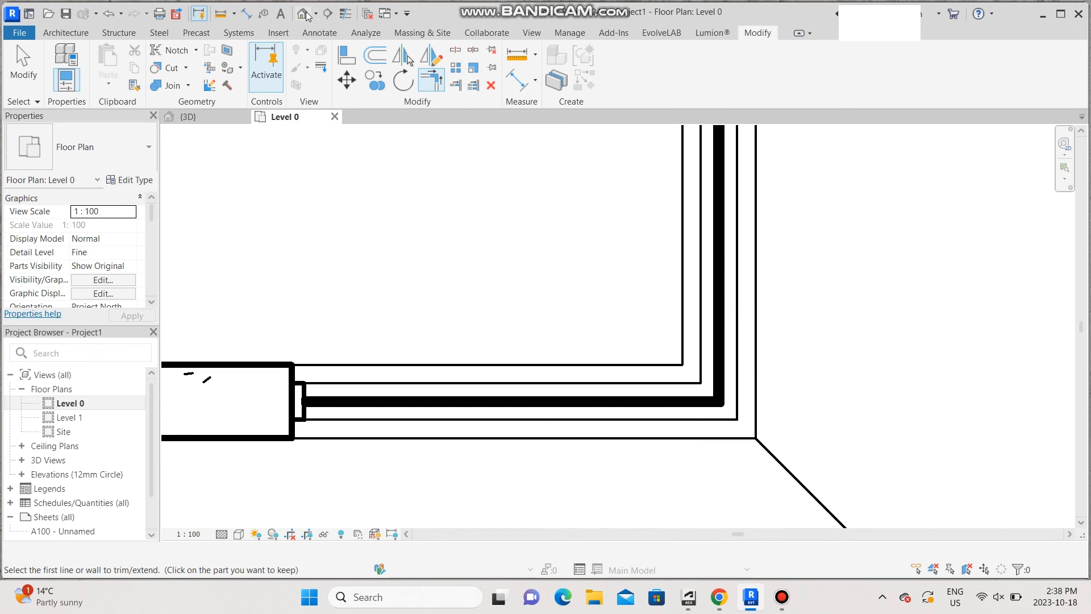
Switch to the {3D} view tab to see the glazed corner window.
click(189, 117)
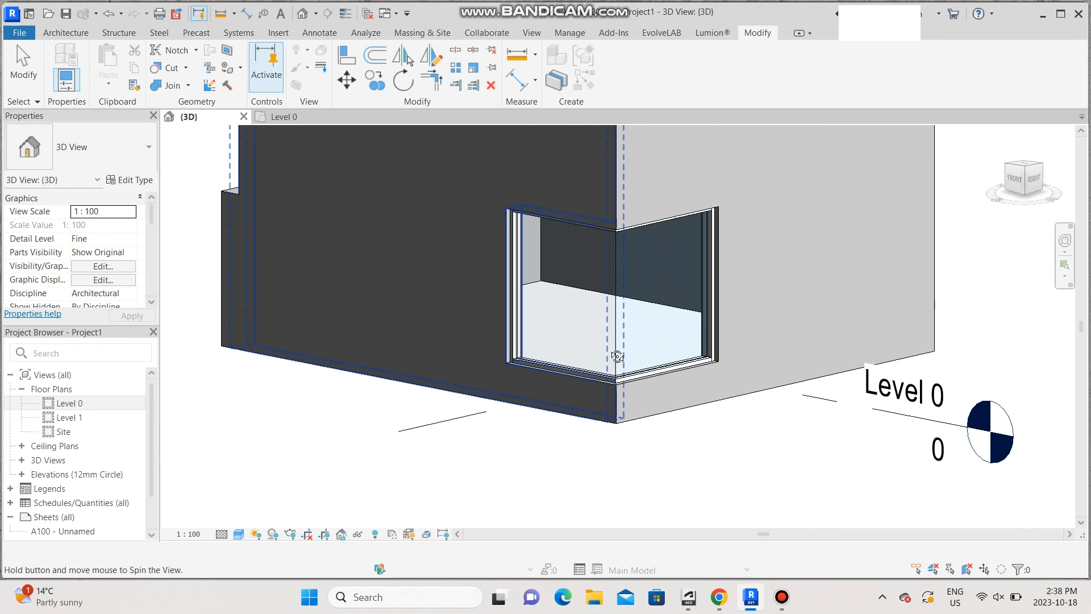